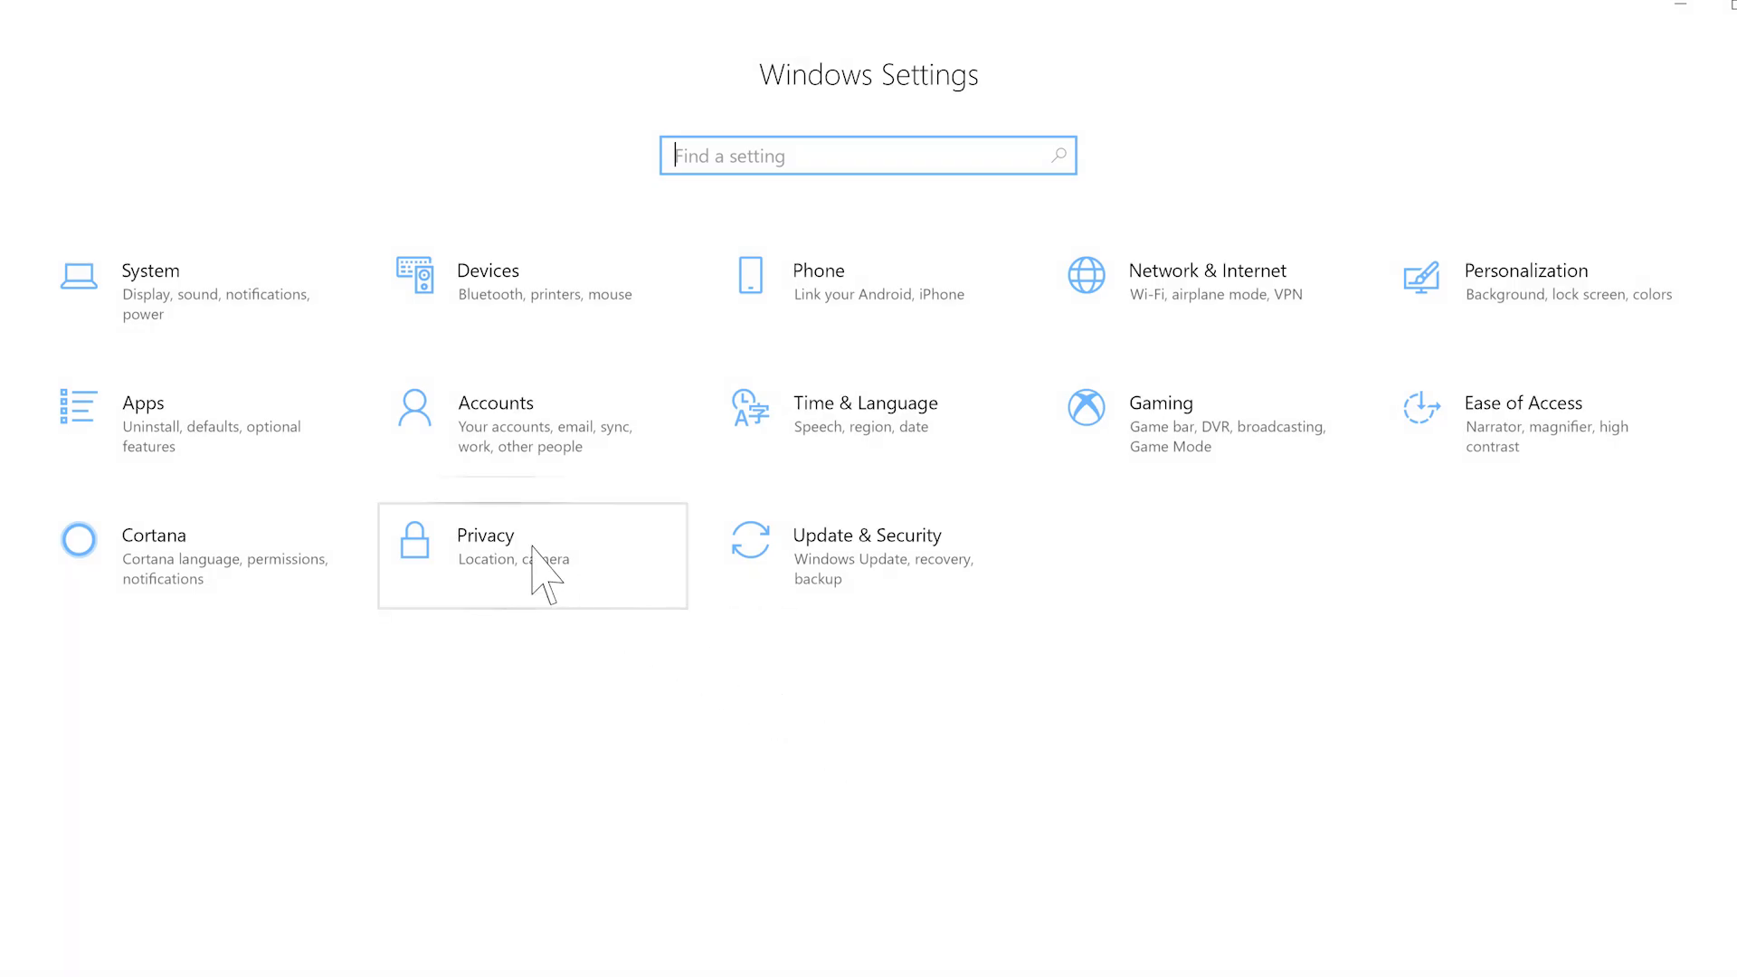
Go to Privacy and then the Camera page under App permissions.
left_click(485, 536)
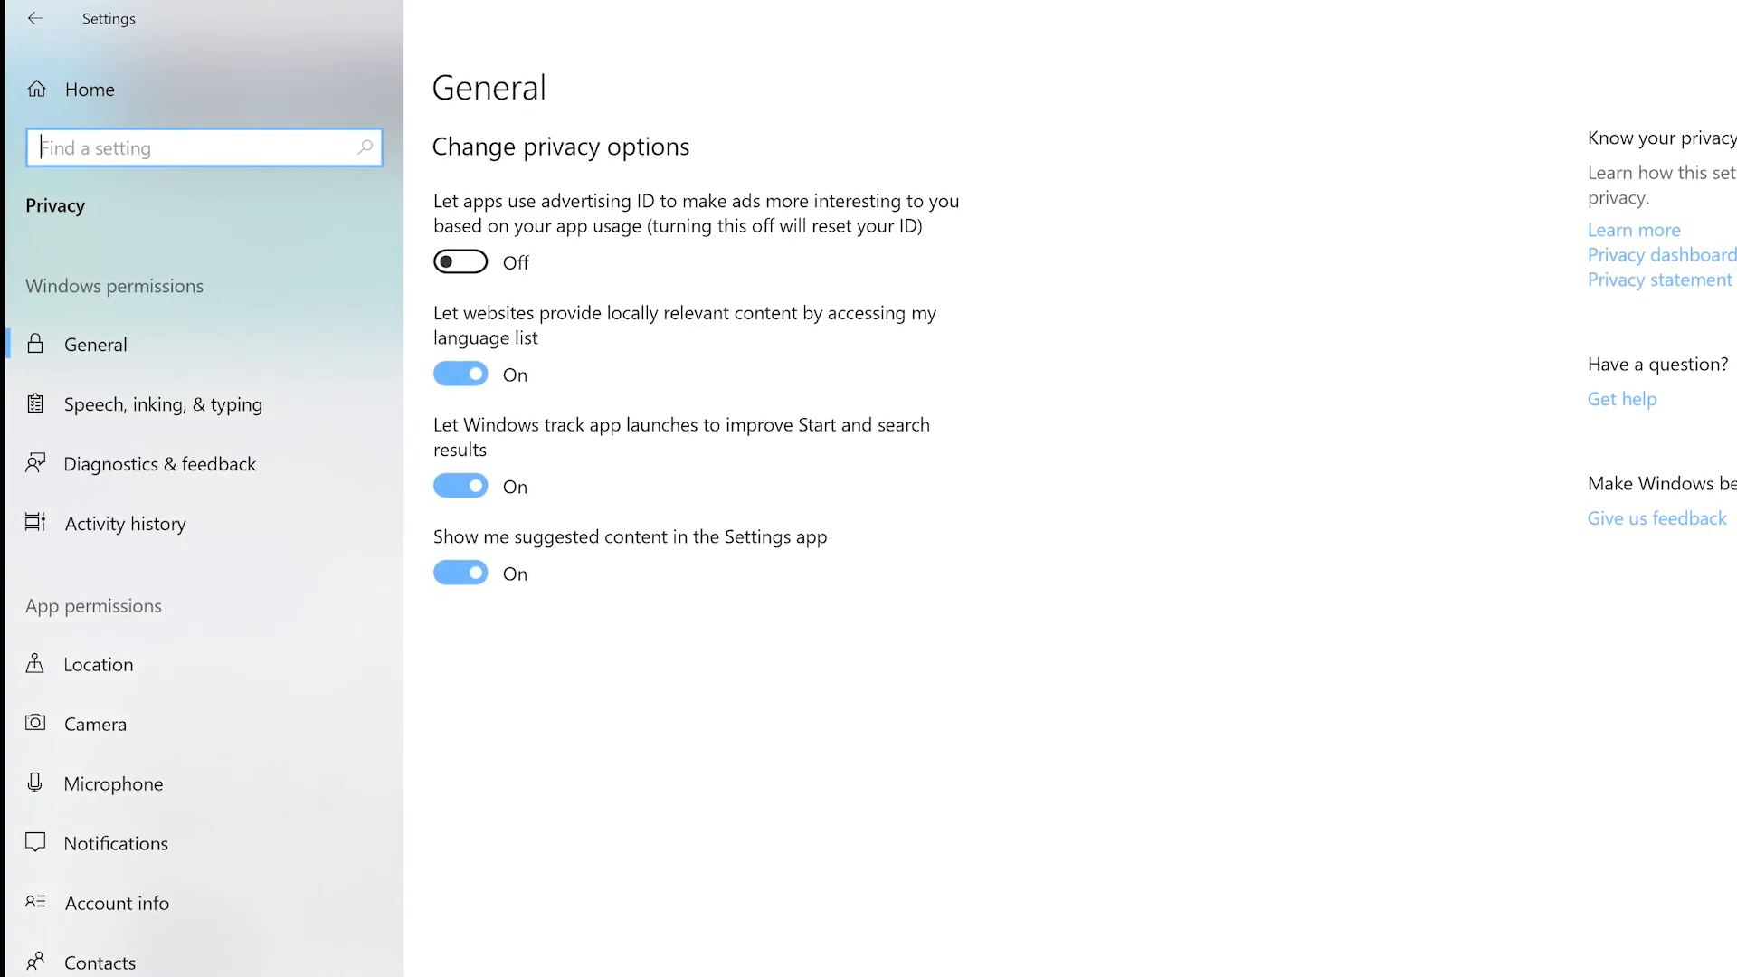
left_click(96, 717)
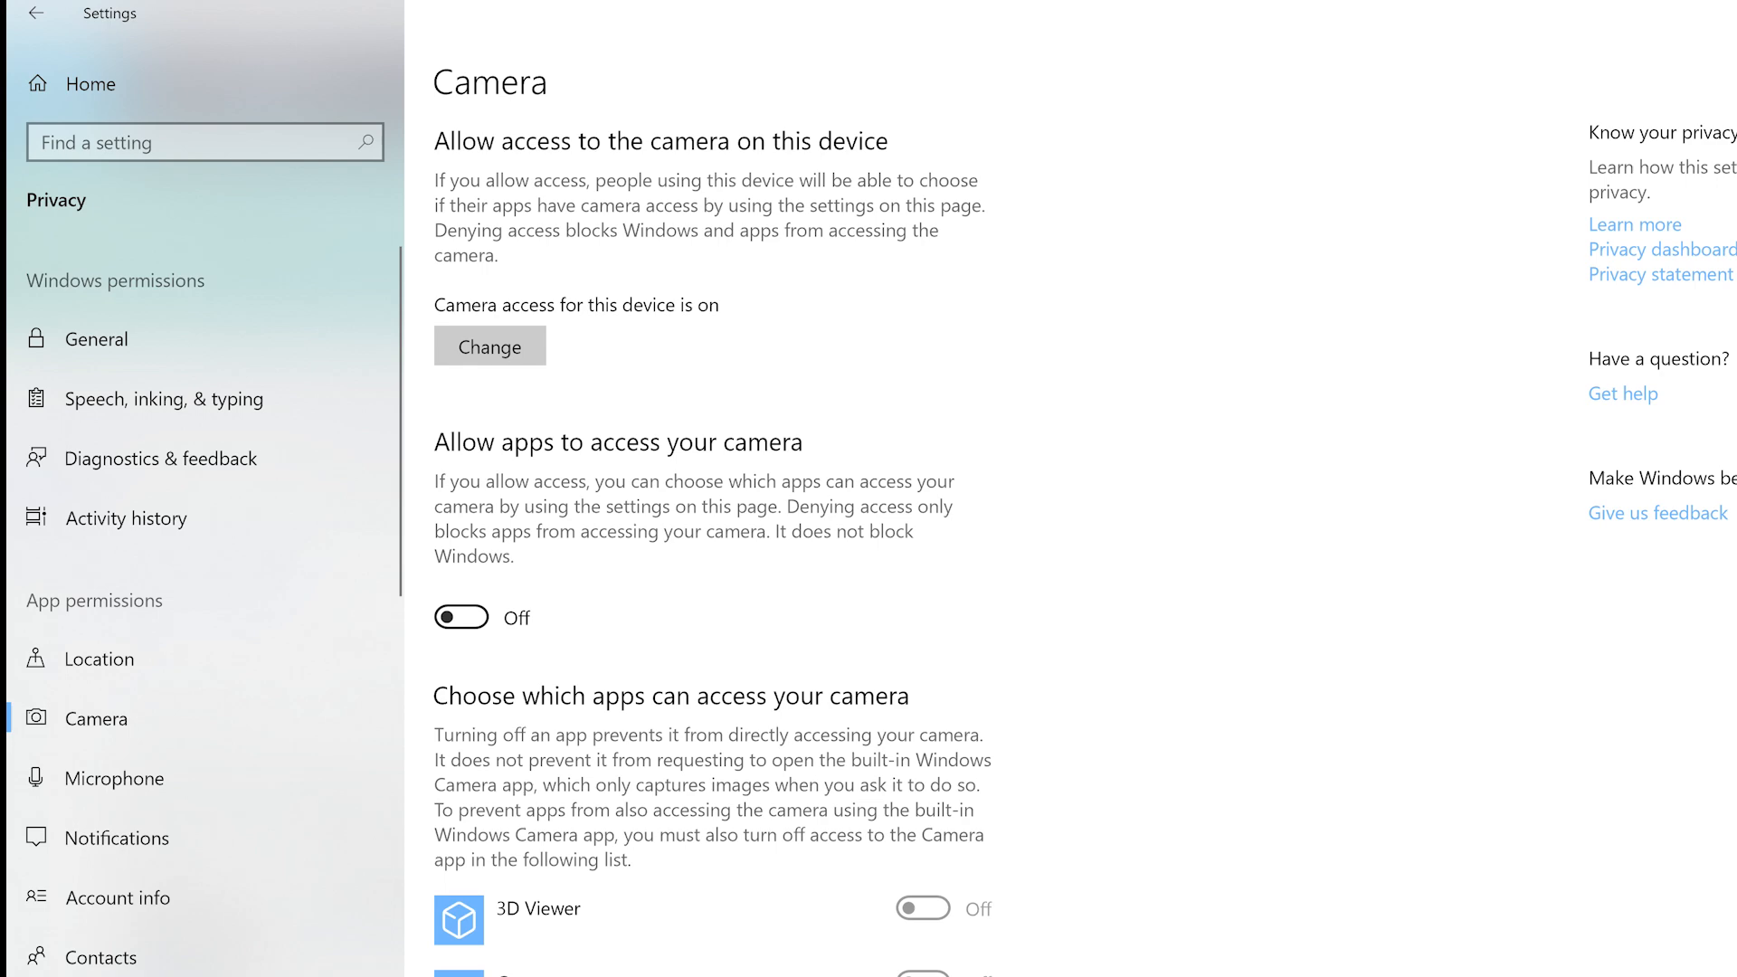
Turn on 'Allow apps to access your camera' and confirm Lenovo Vantage is On in the app list.
left_click(460, 617)
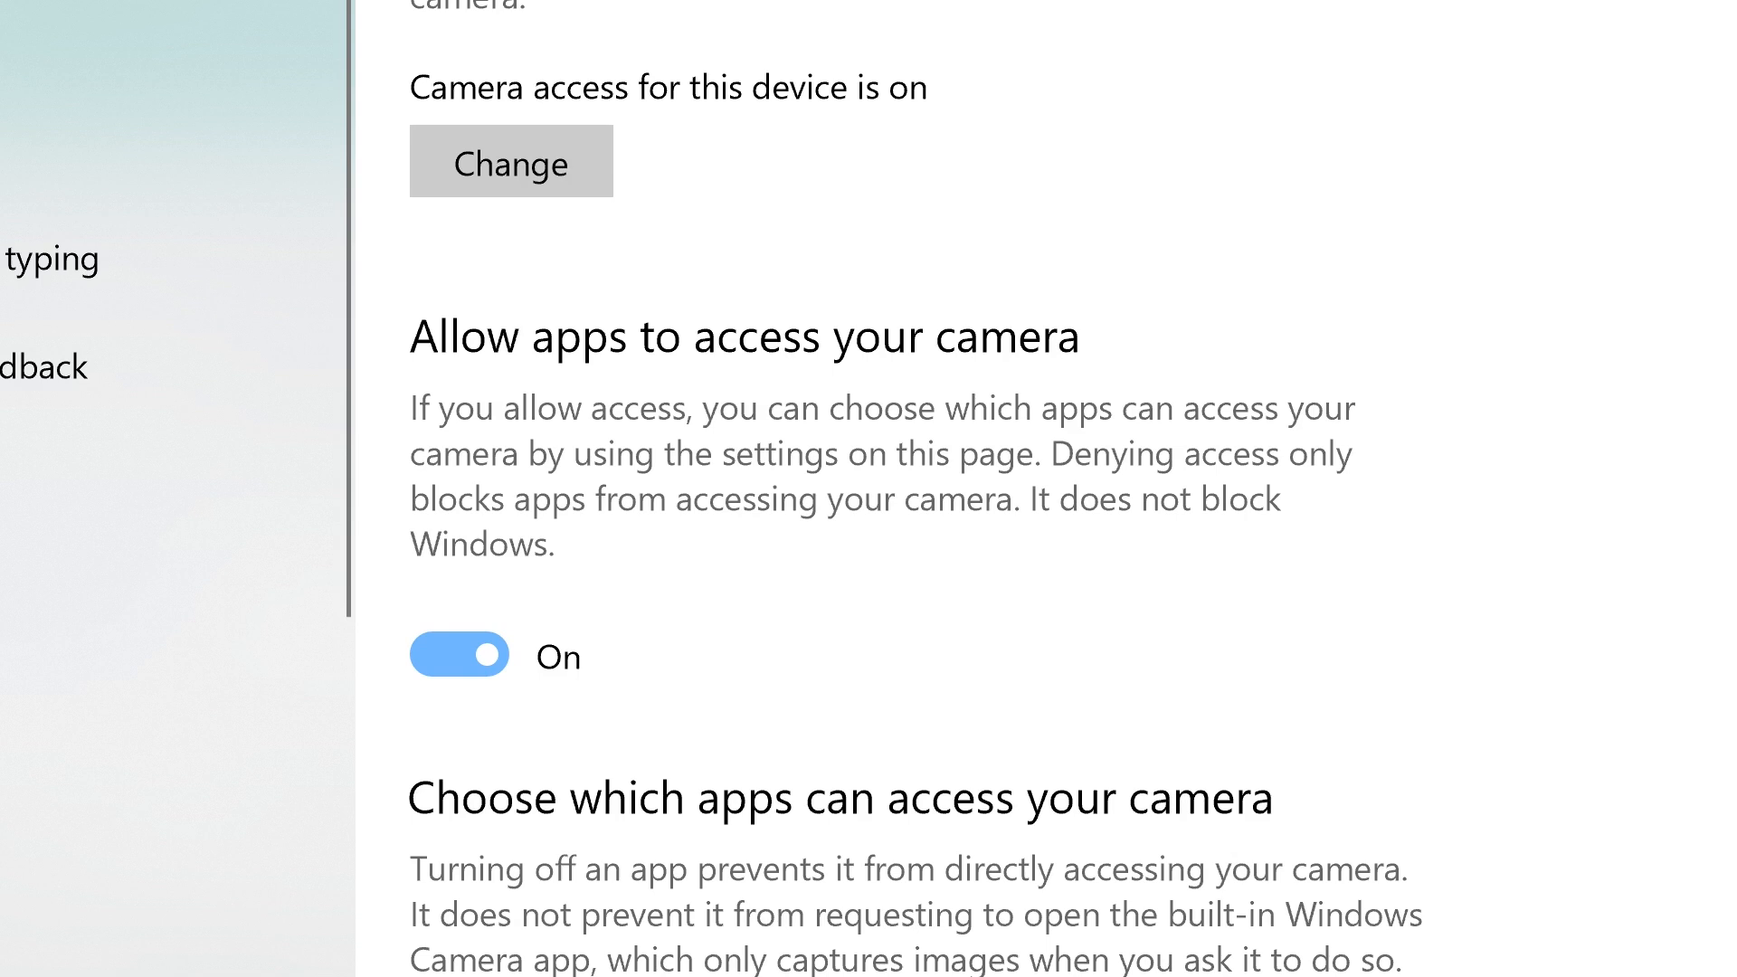
scroll("down", 3)
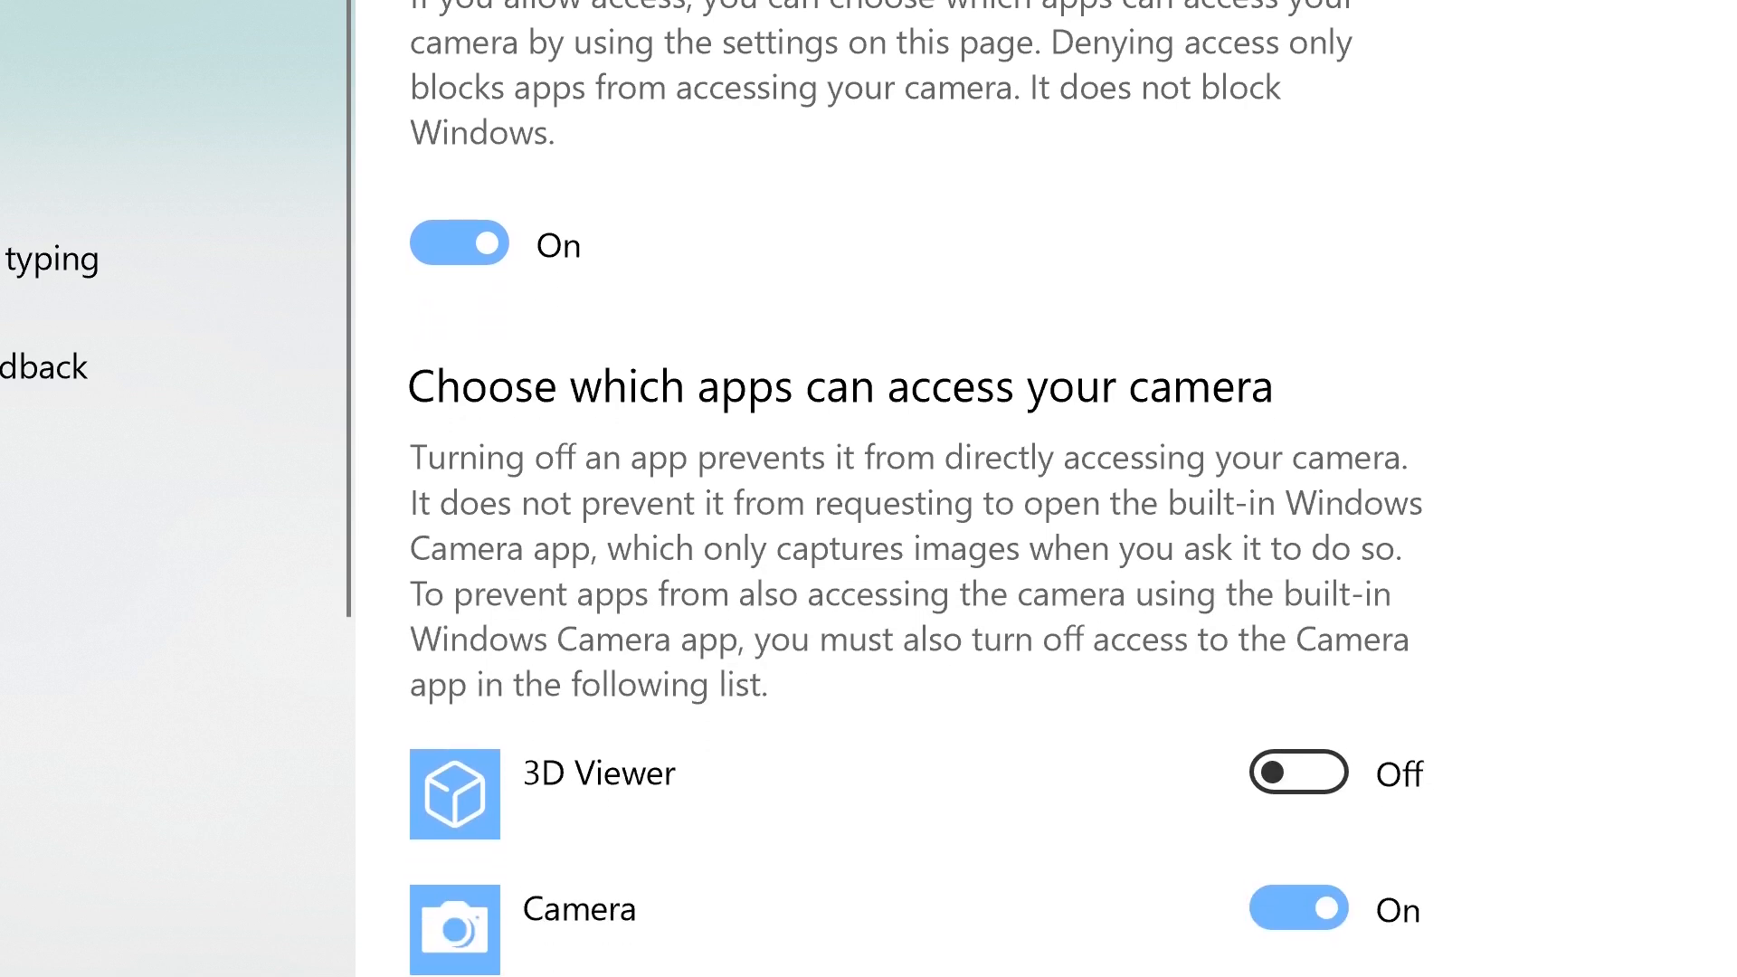
scroll("down", 3)
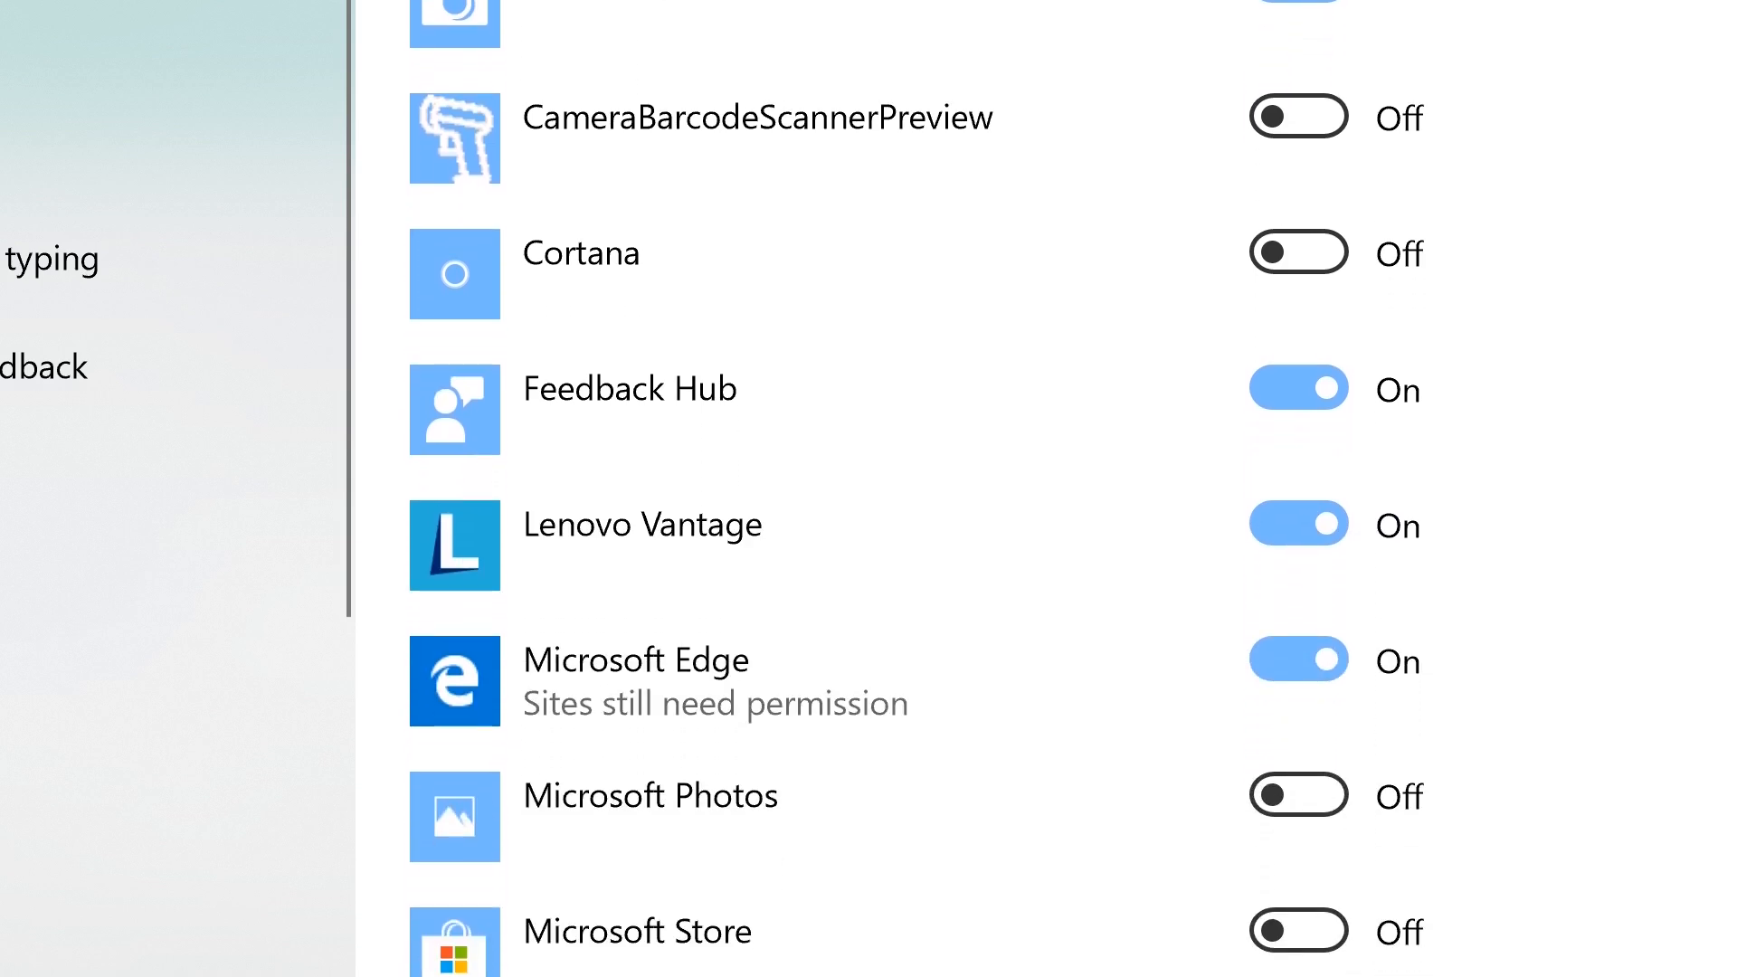
left_click(640, 525)
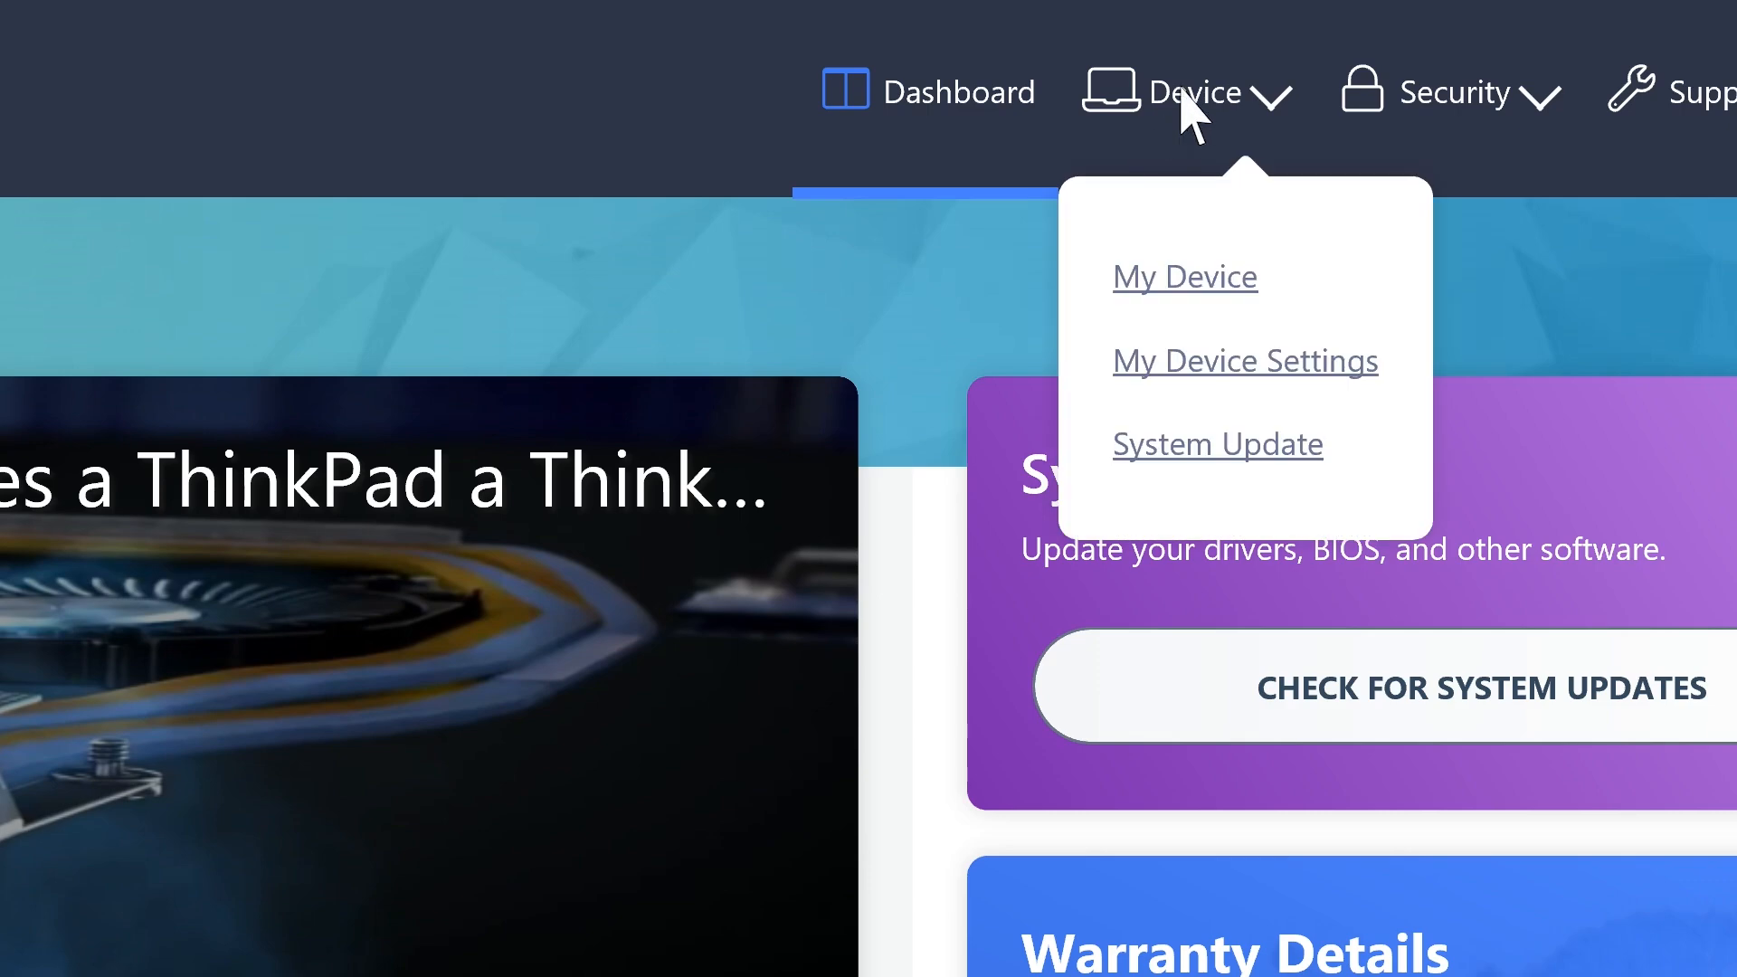
mouse_move(1190, 365)
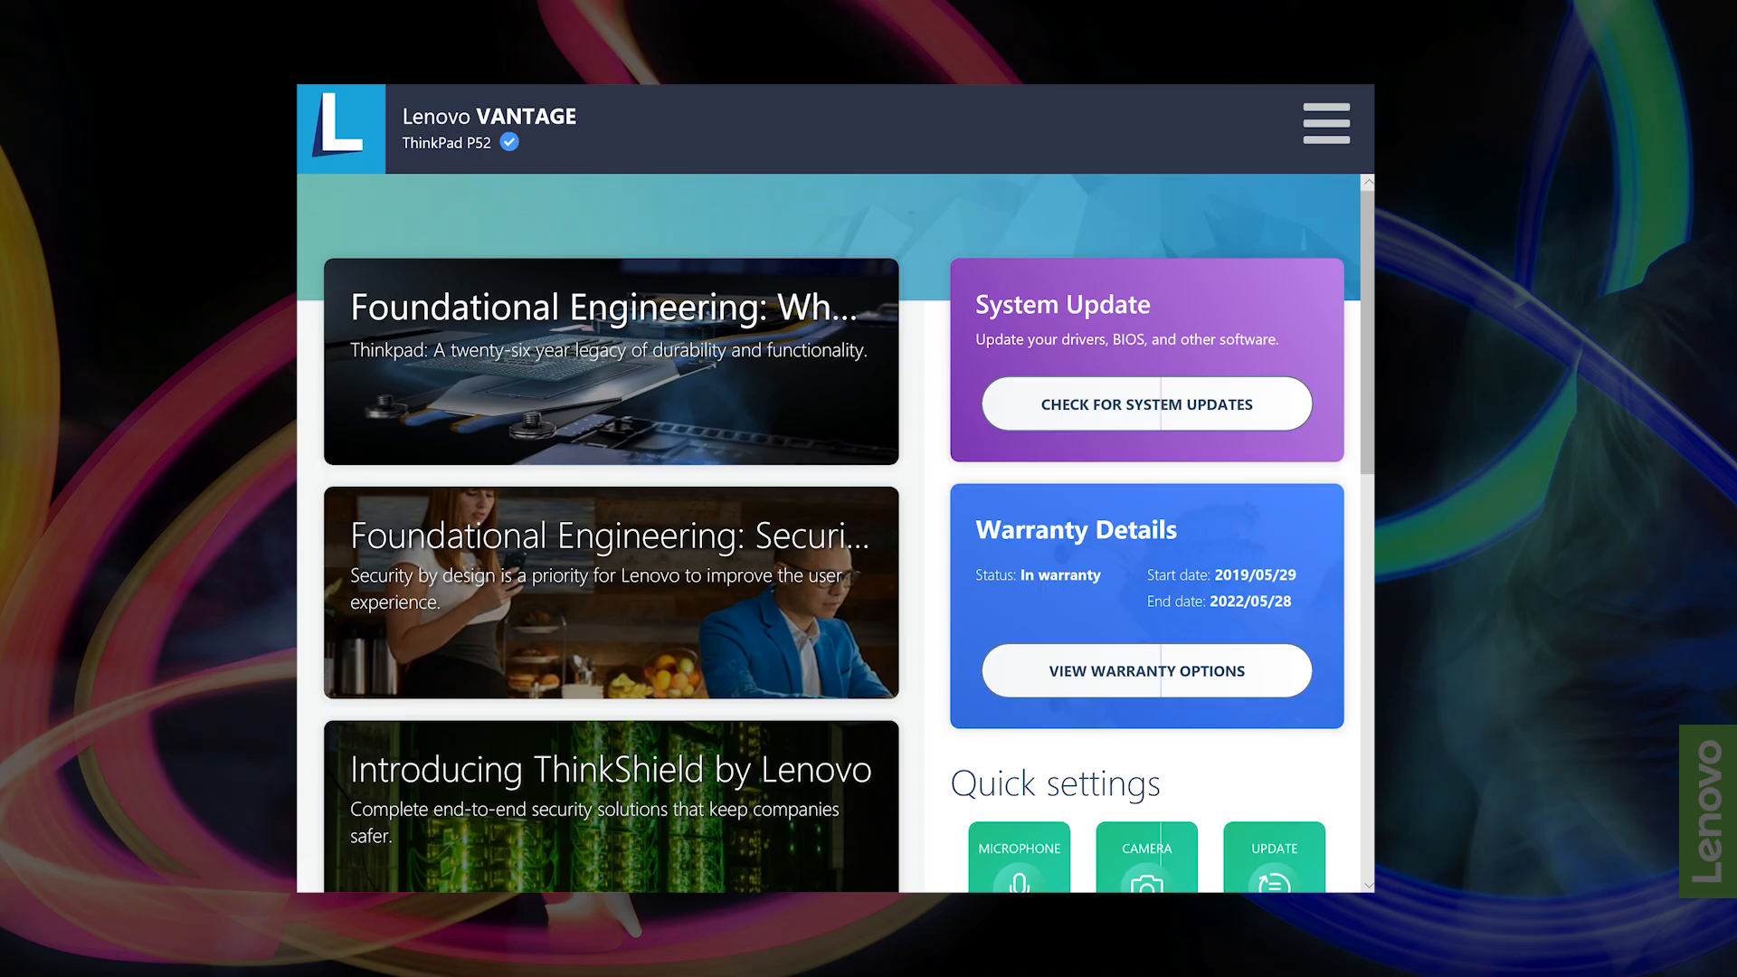
Use the Device menu to reach the dashboard Quick settings showing Camera ON.
left_click(1324, 121)
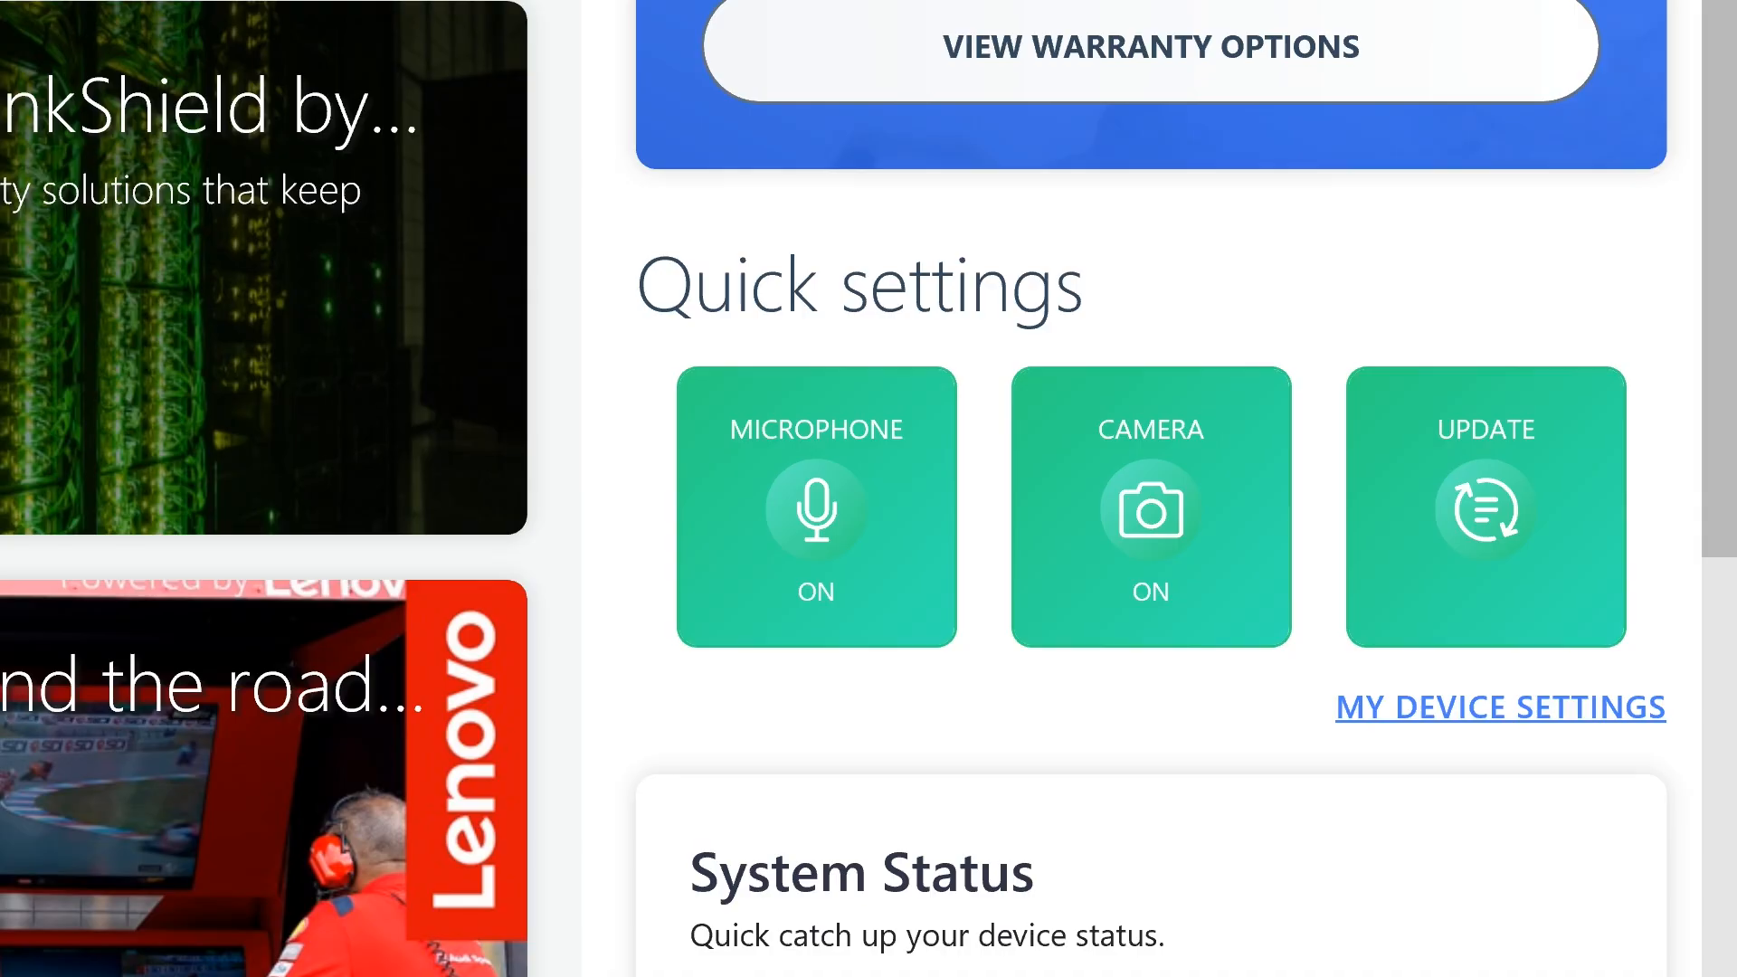
mouse_move(1408, 736)
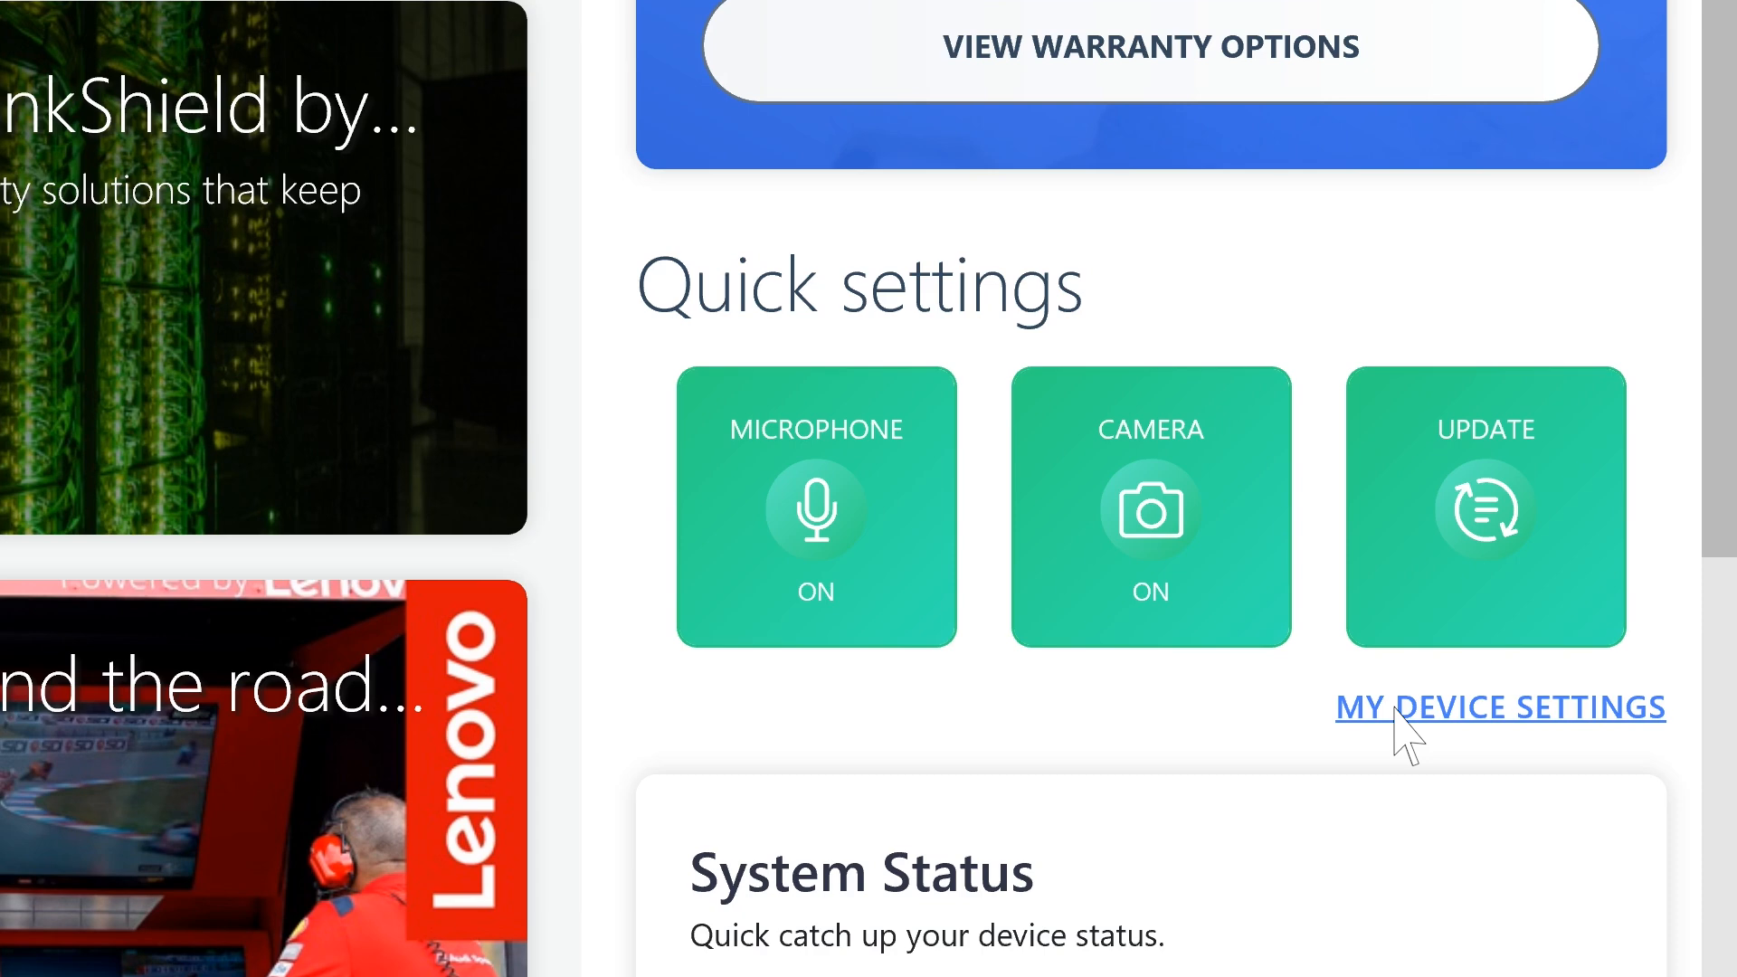
mouse_move(1153, 515)
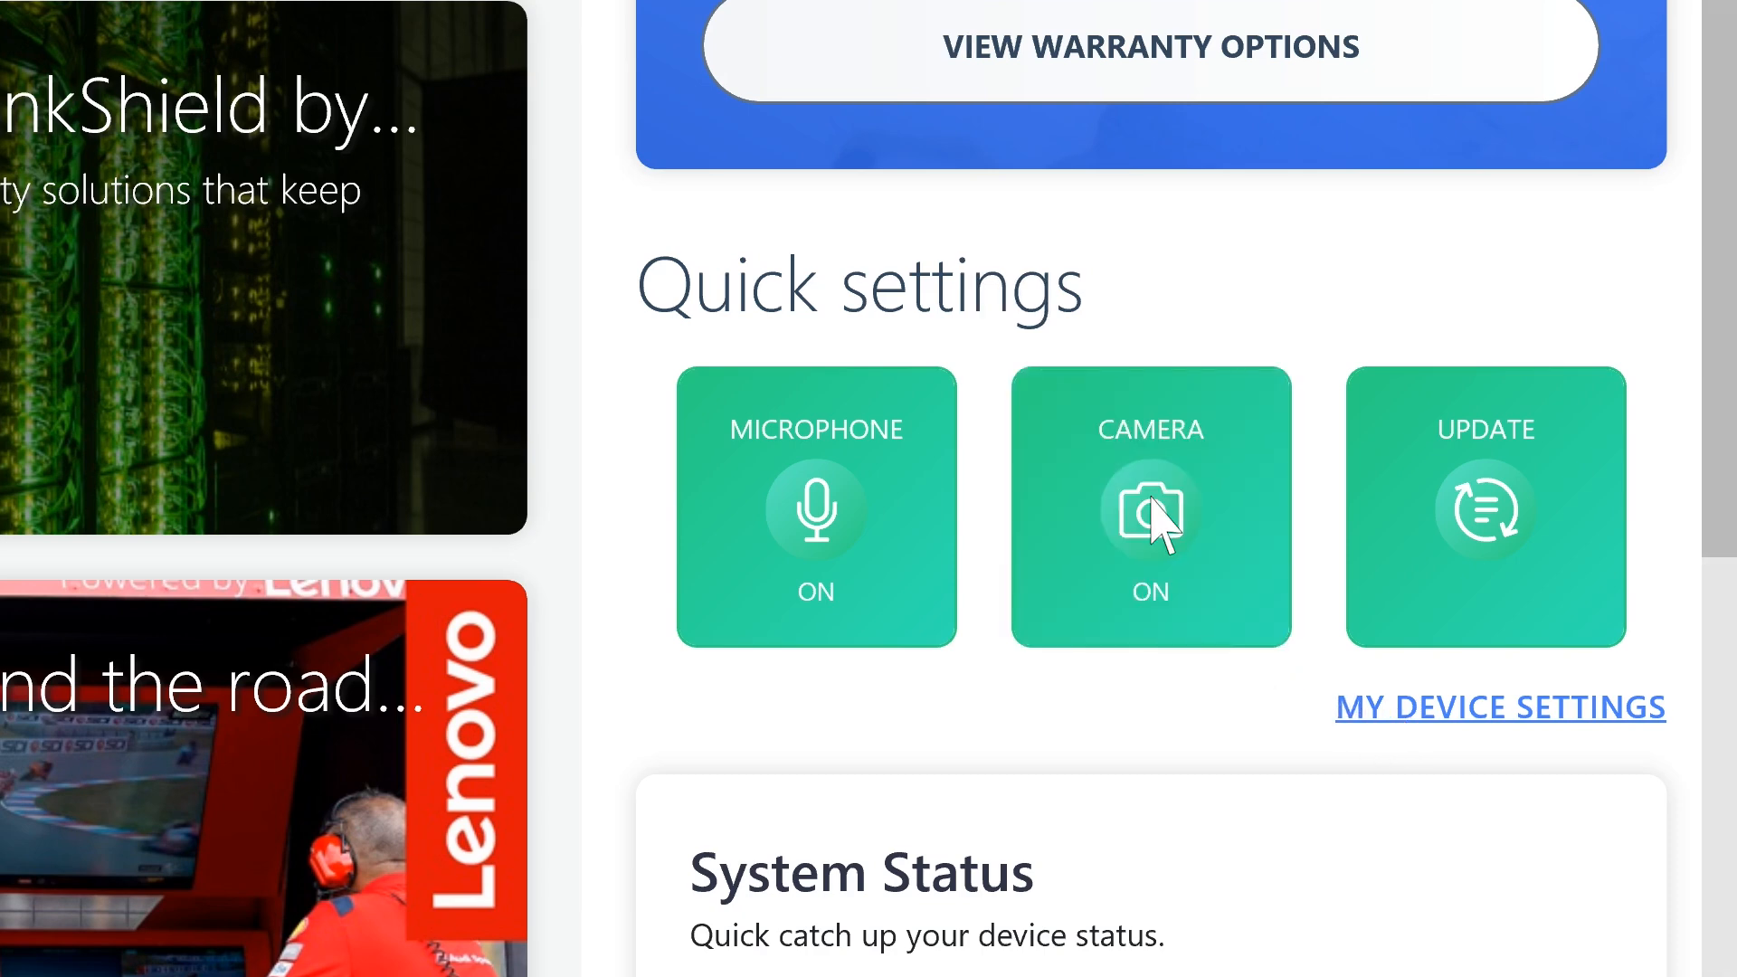
Go to My Device Settings > Display & Camera, reach the Camera section and drag Brightness higher.
left_click(1500, 708)
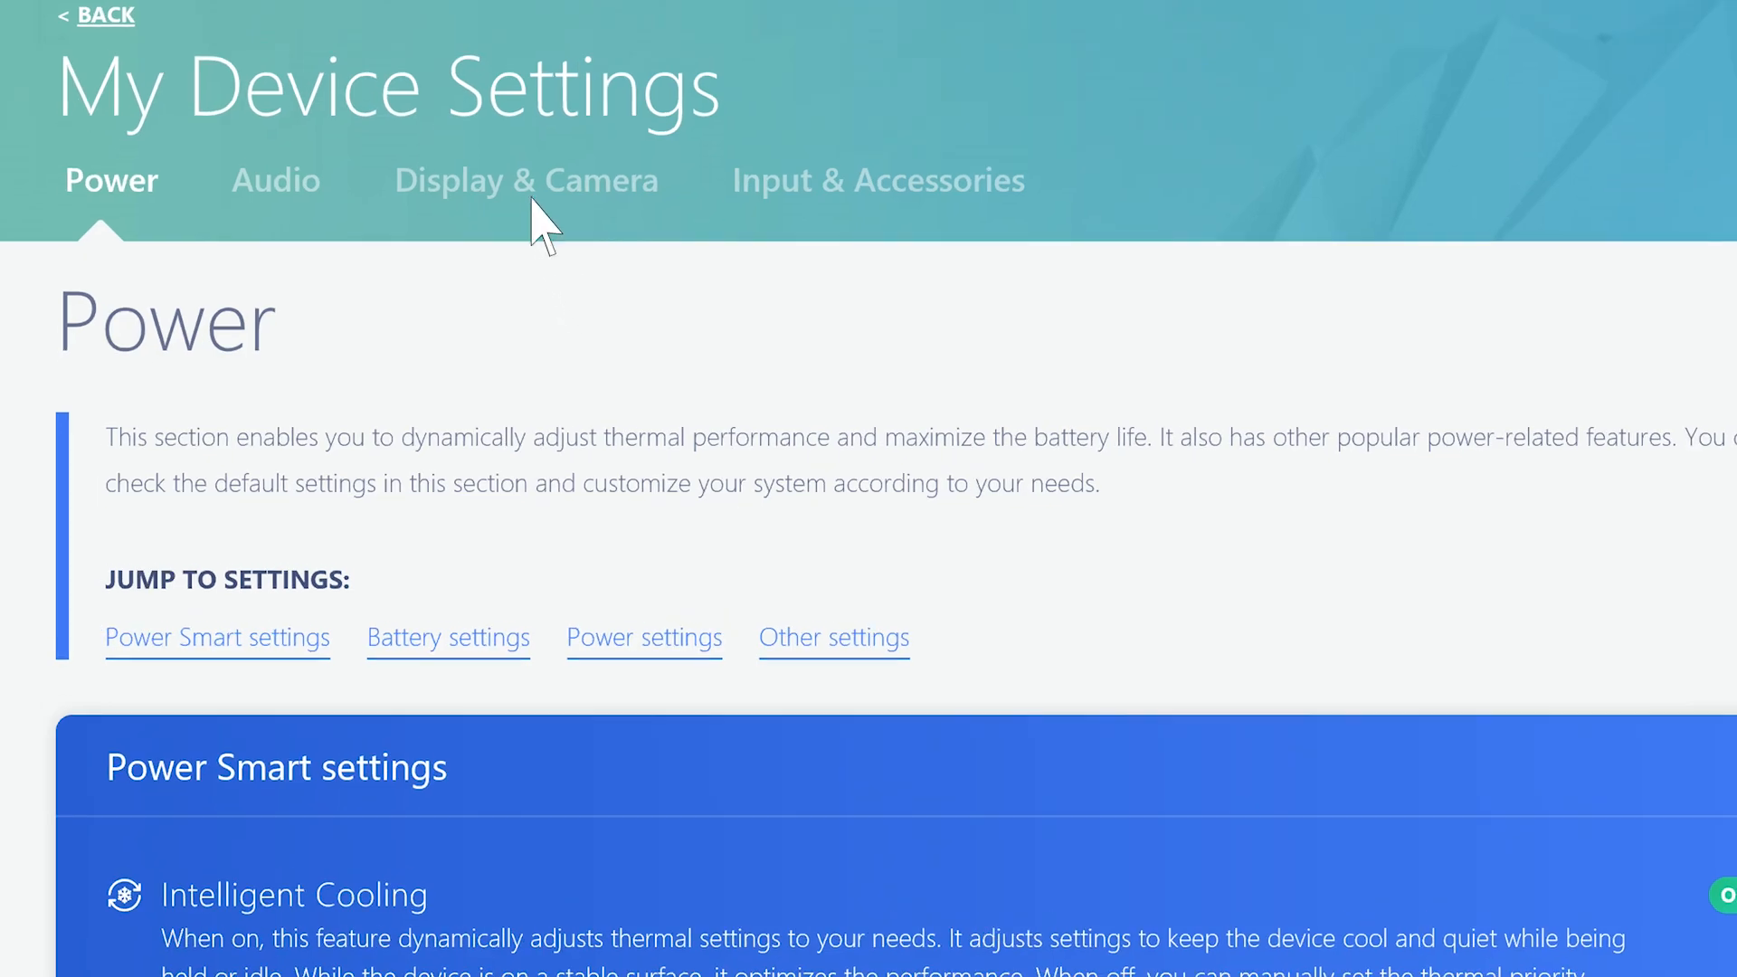
left_click(525, 179)
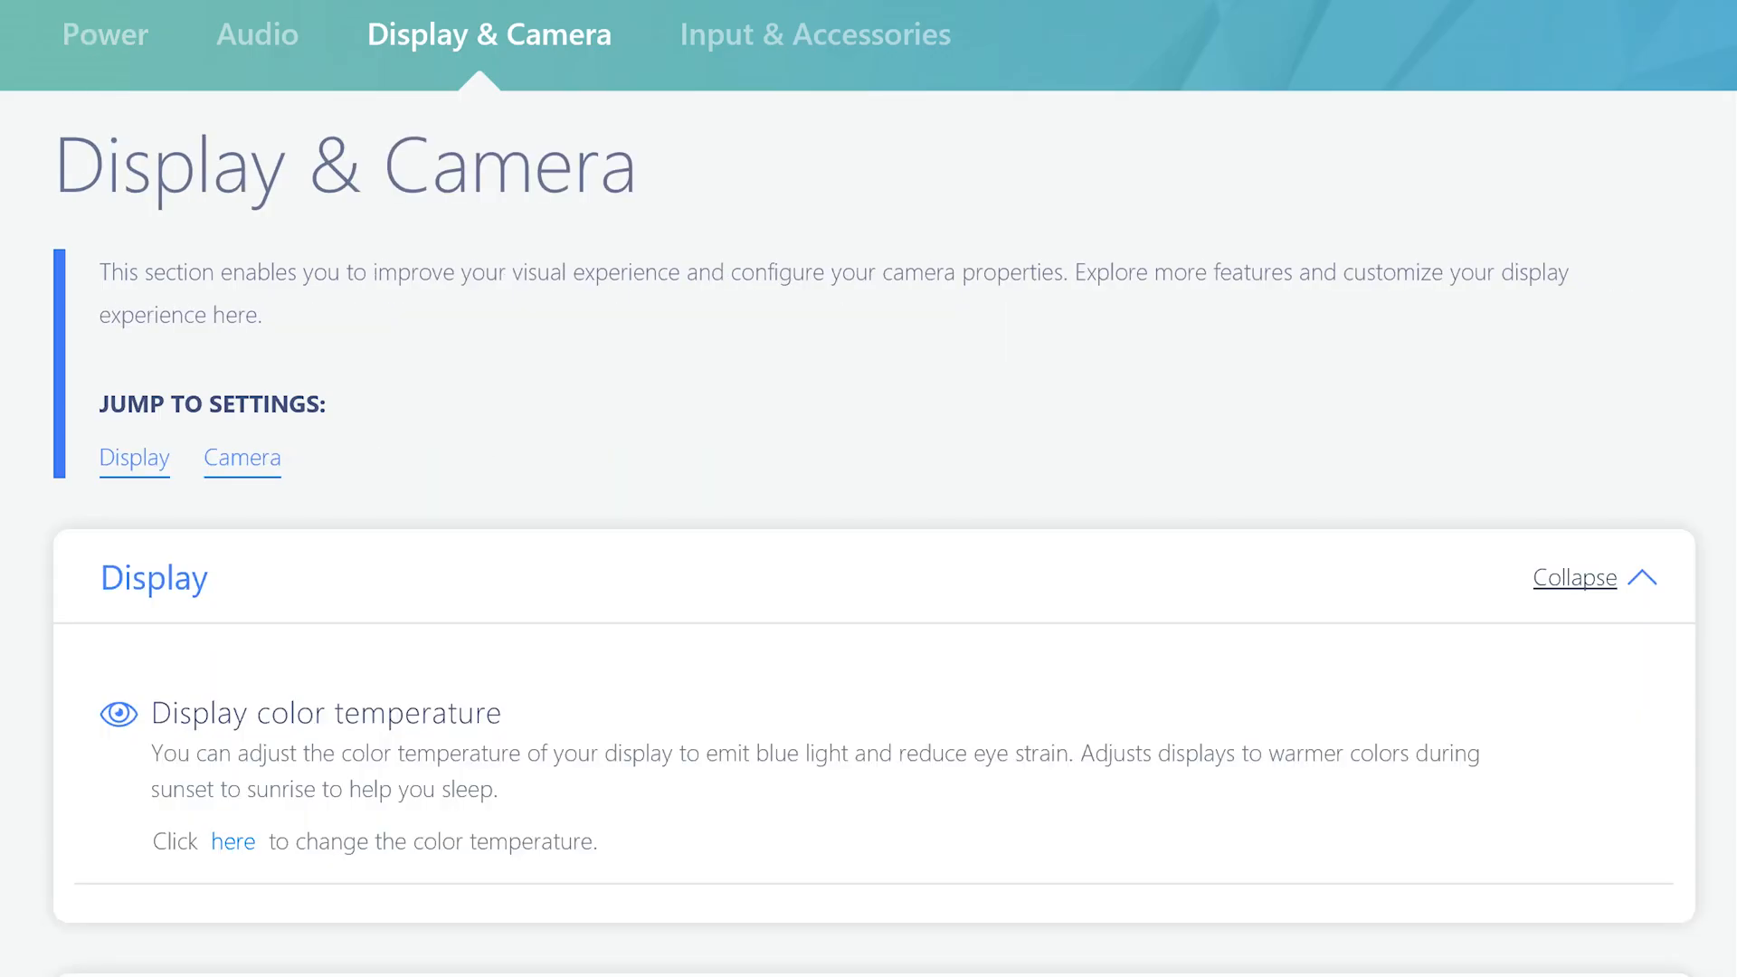
scroll("down", 3)
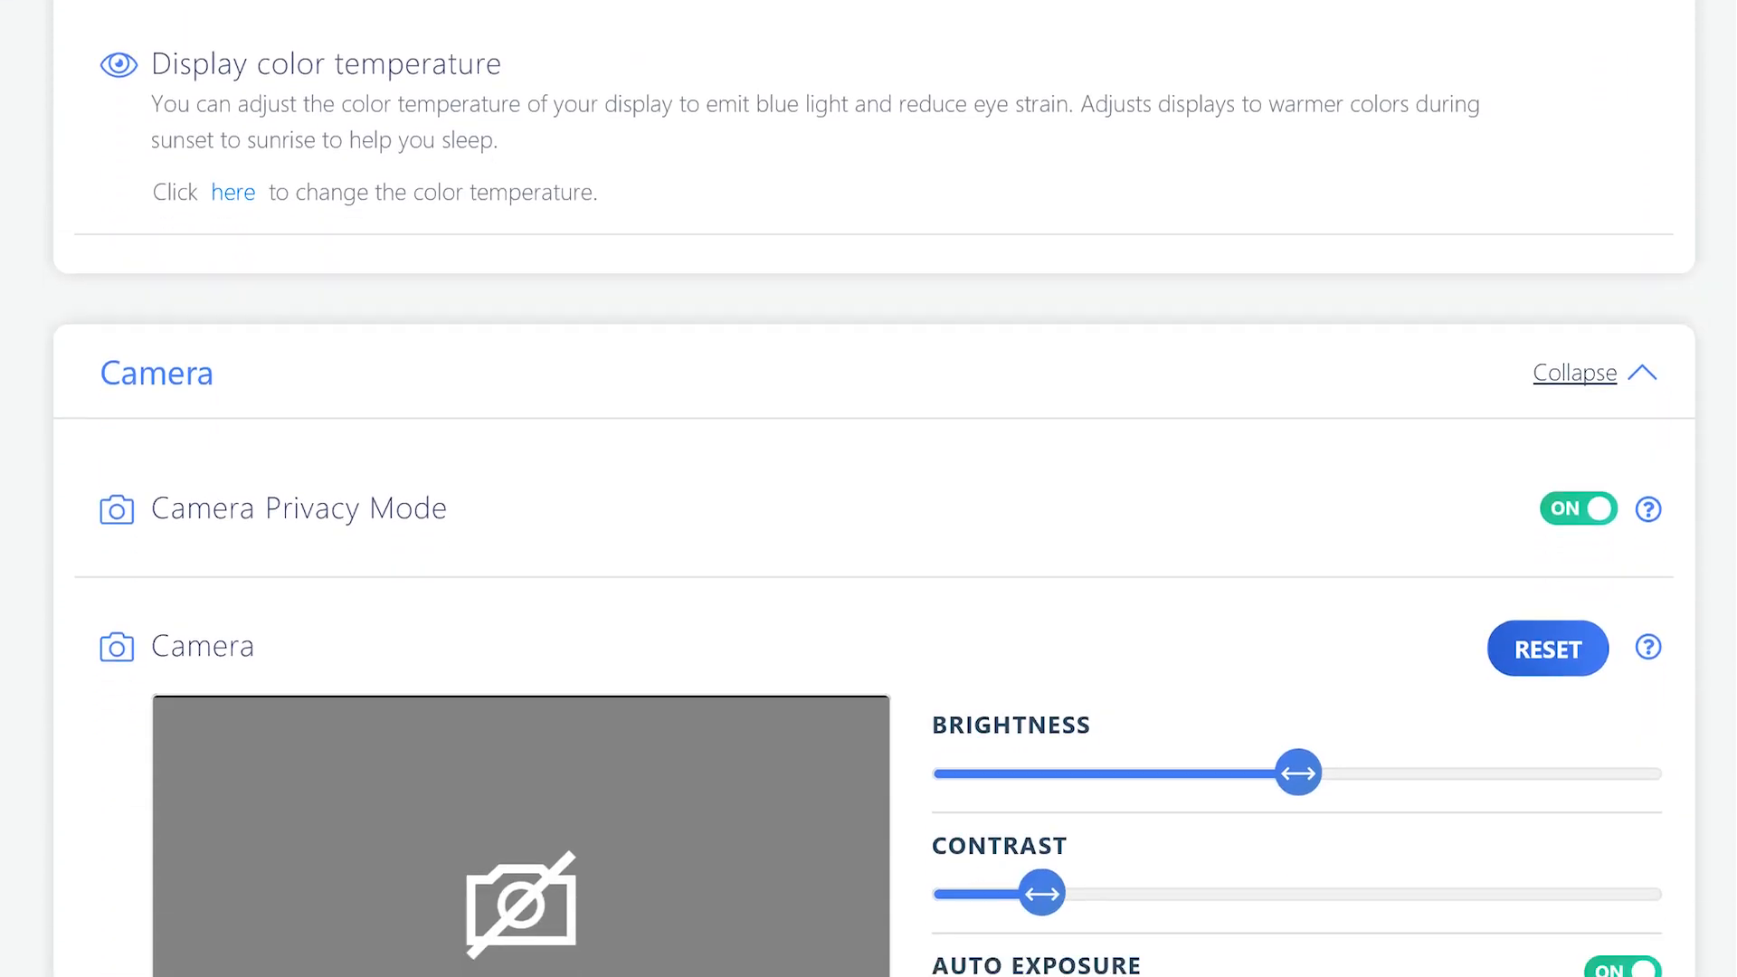
scroll("down", 3)
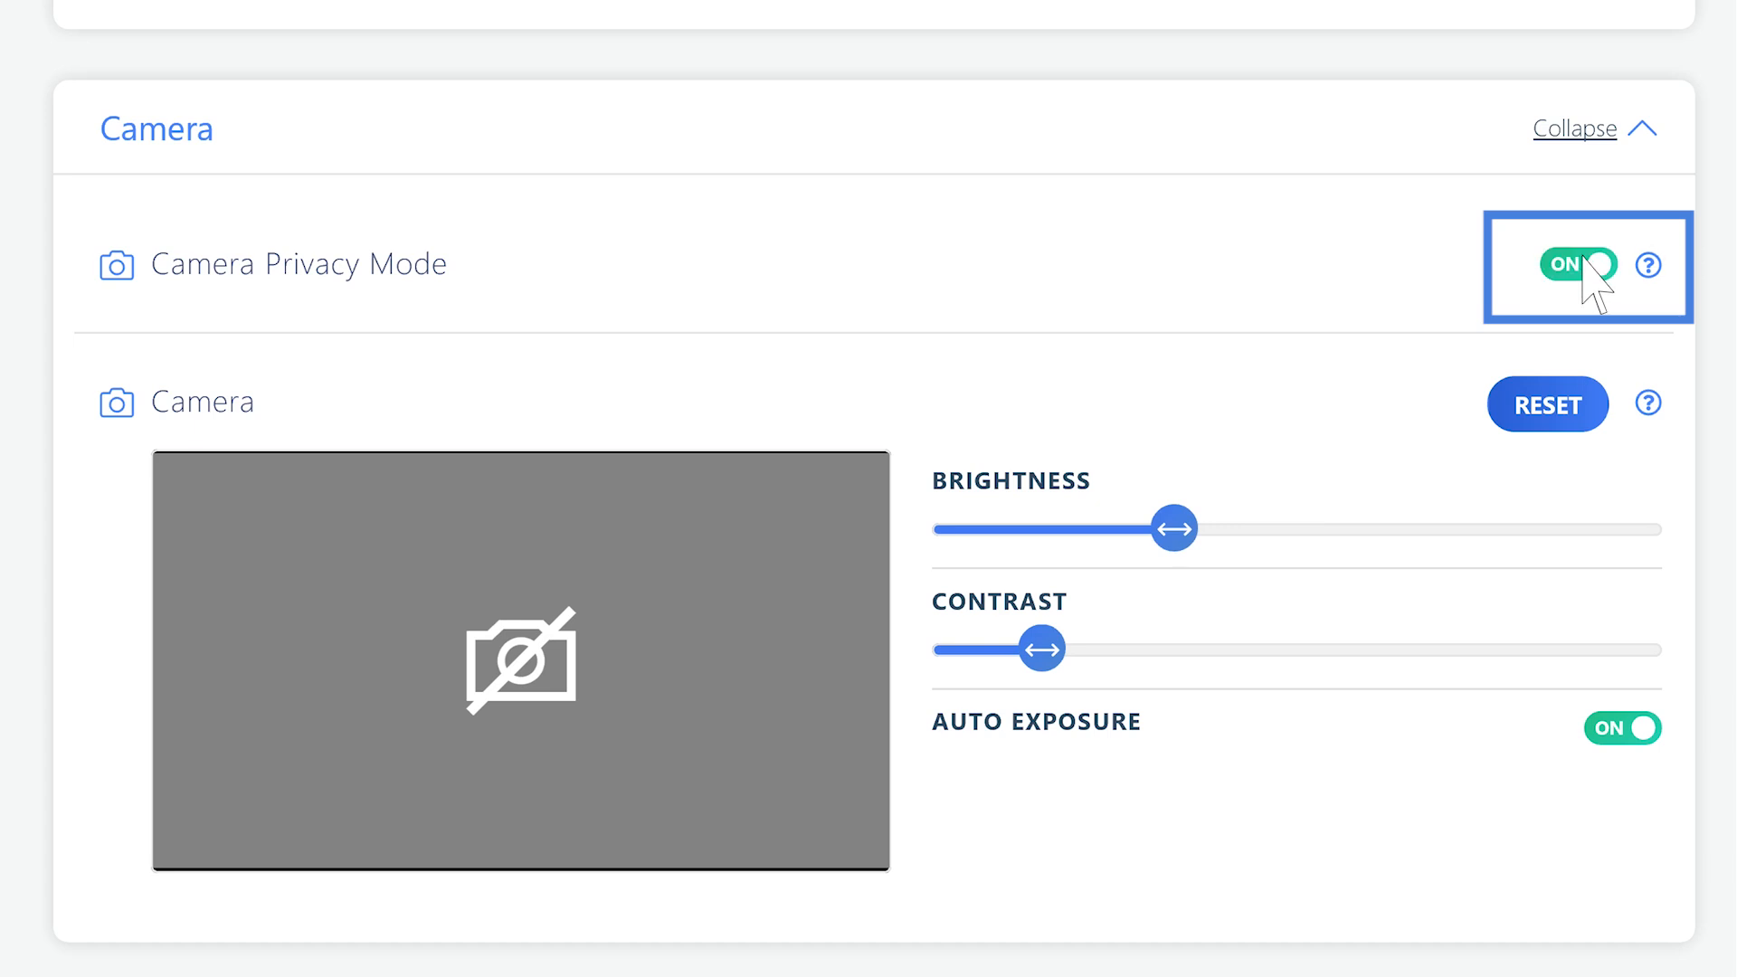
left_click_drag(1175, 528, 1290, 528)
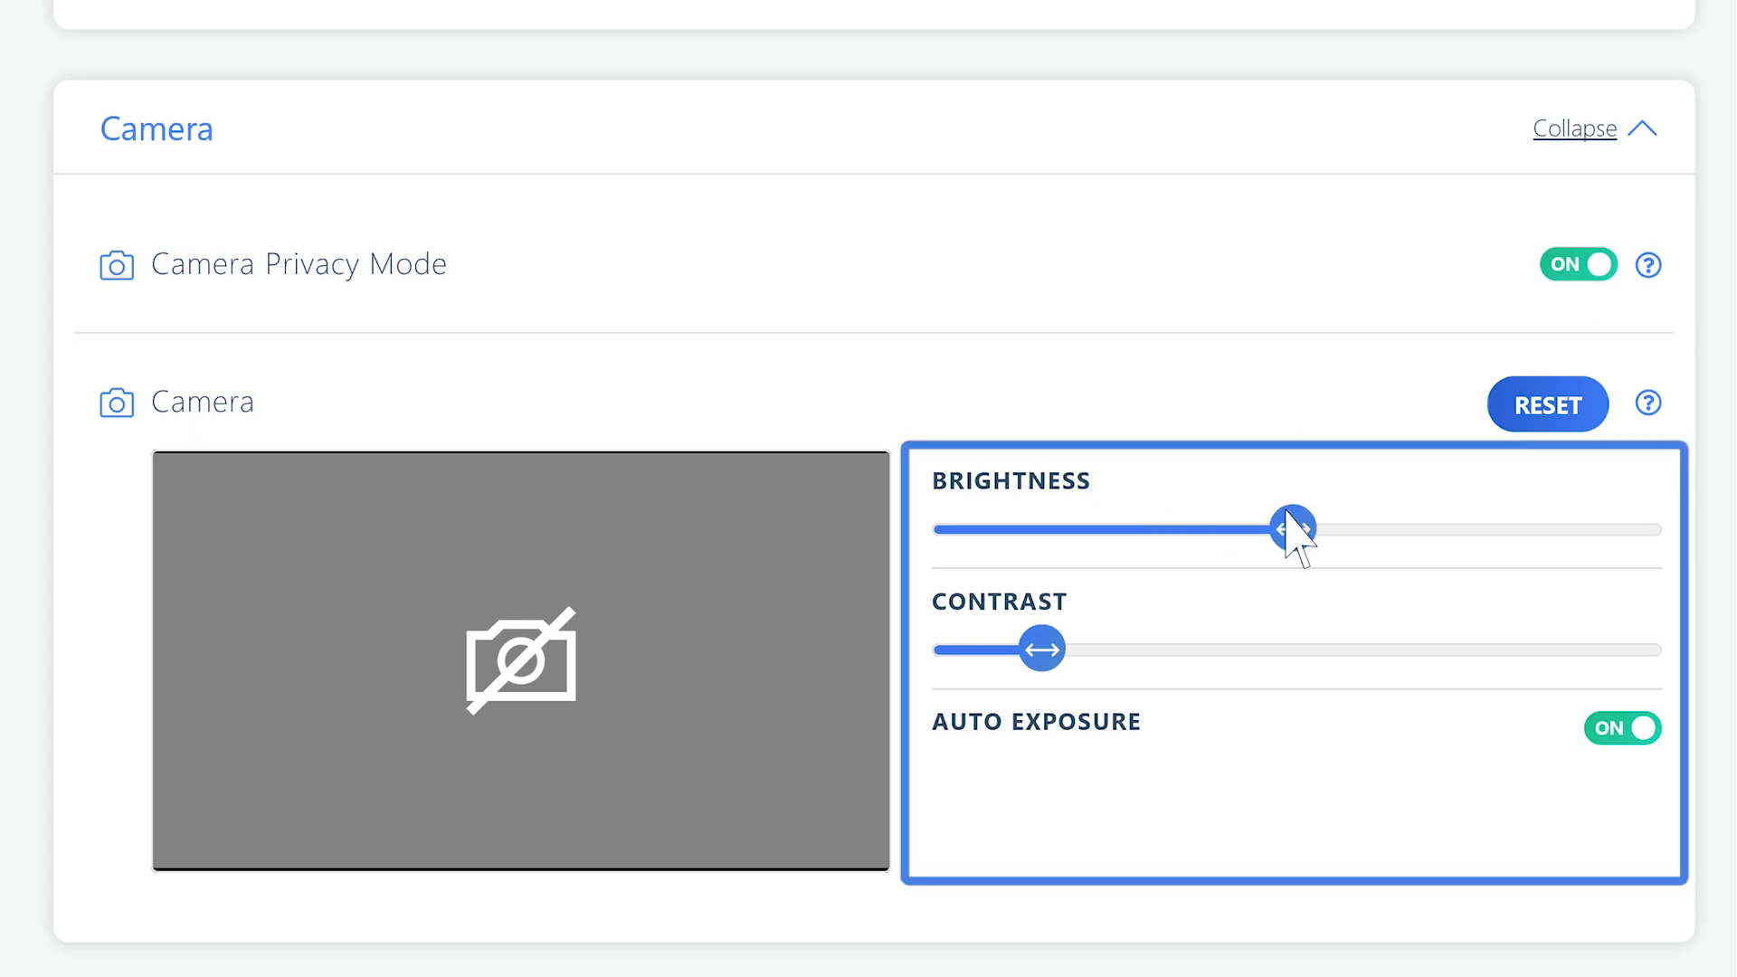